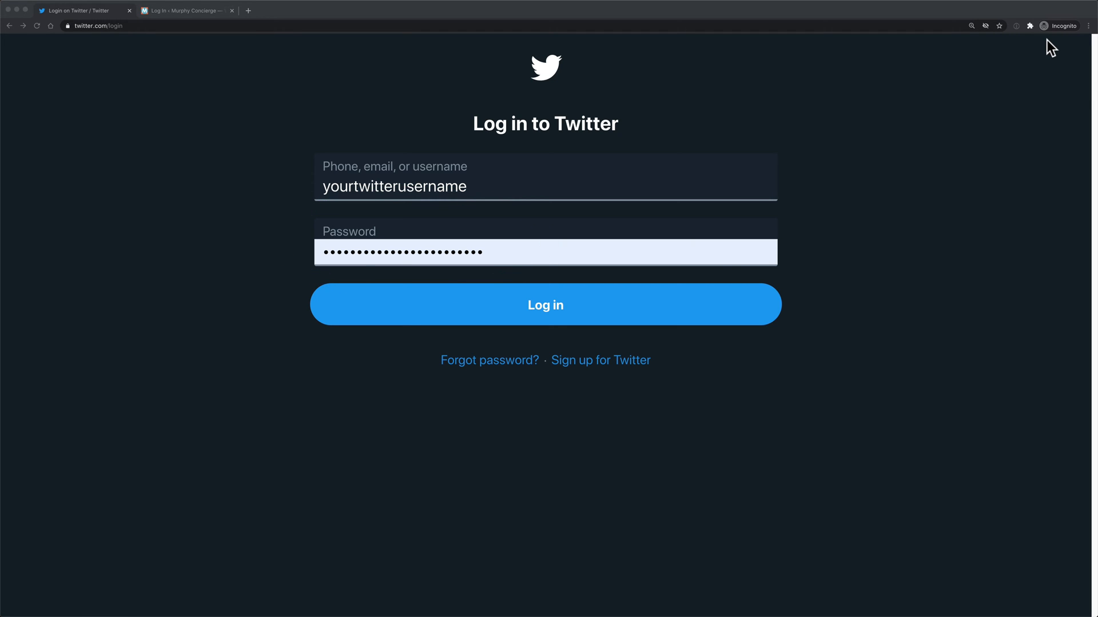
# Switch to the "Log In ‹ Murphy Concierge" WordPress login tab.
pyautogui.click(185, 11)
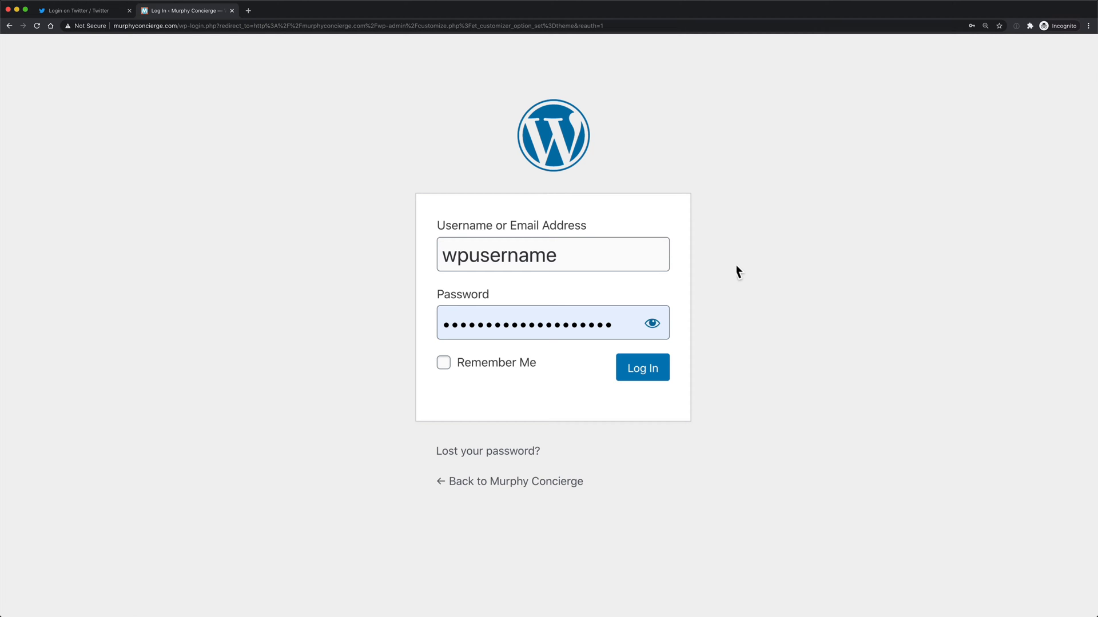
pyautogui.moveTo(446, 297)
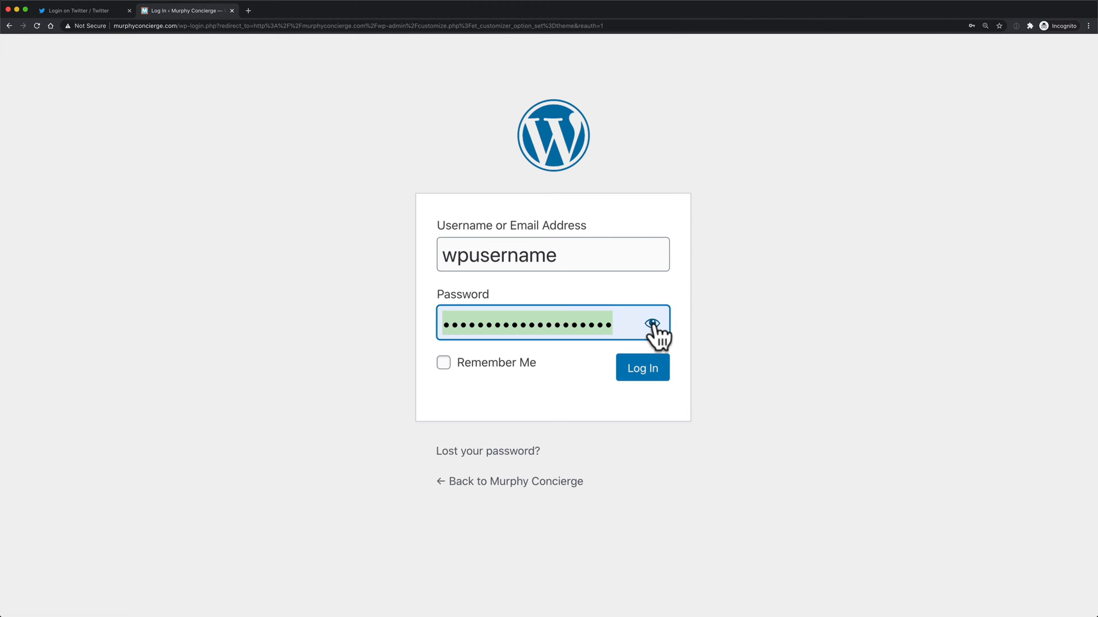
# Return to the Twitter tab and bring up the context menu on its Password field.
pyautogui.click(77, 10)
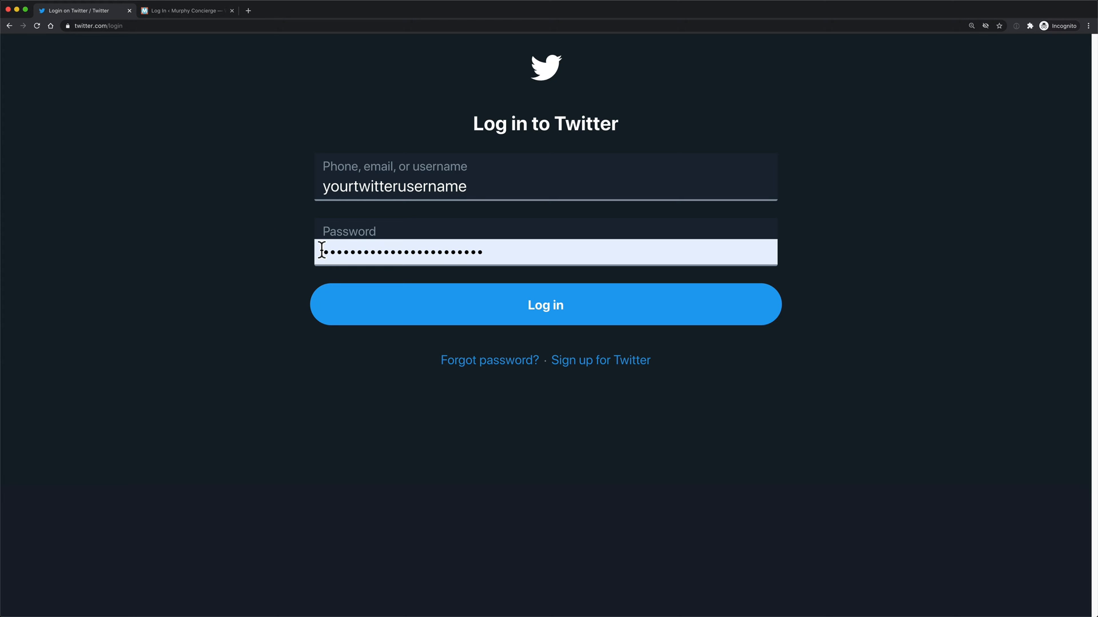
pyautogui.moveTo(748, 252)
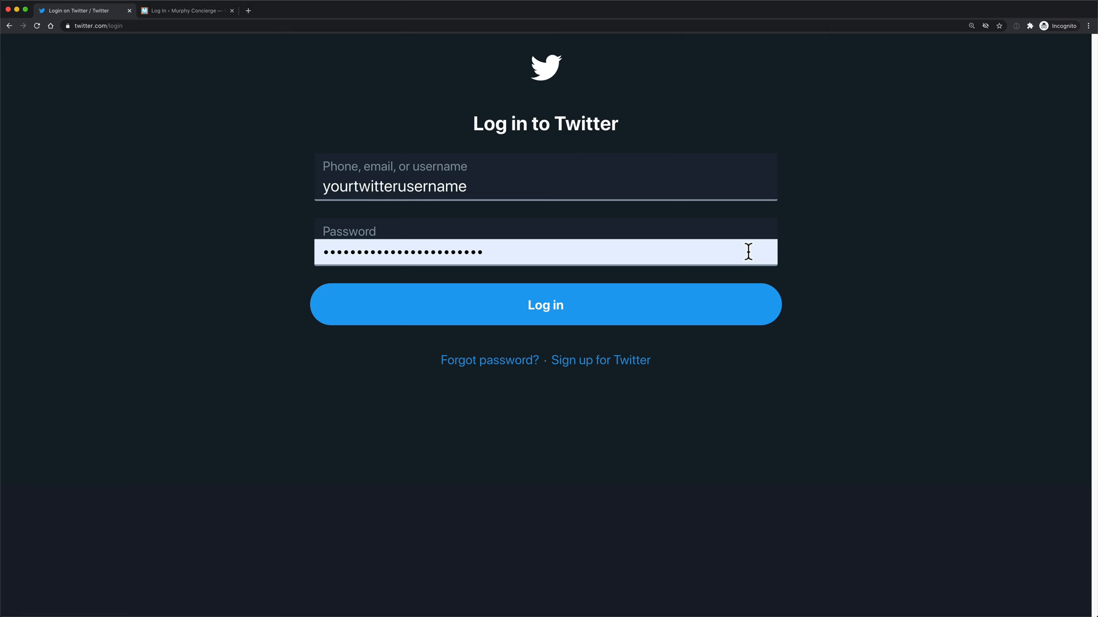
pyautogui.click(544, 304)
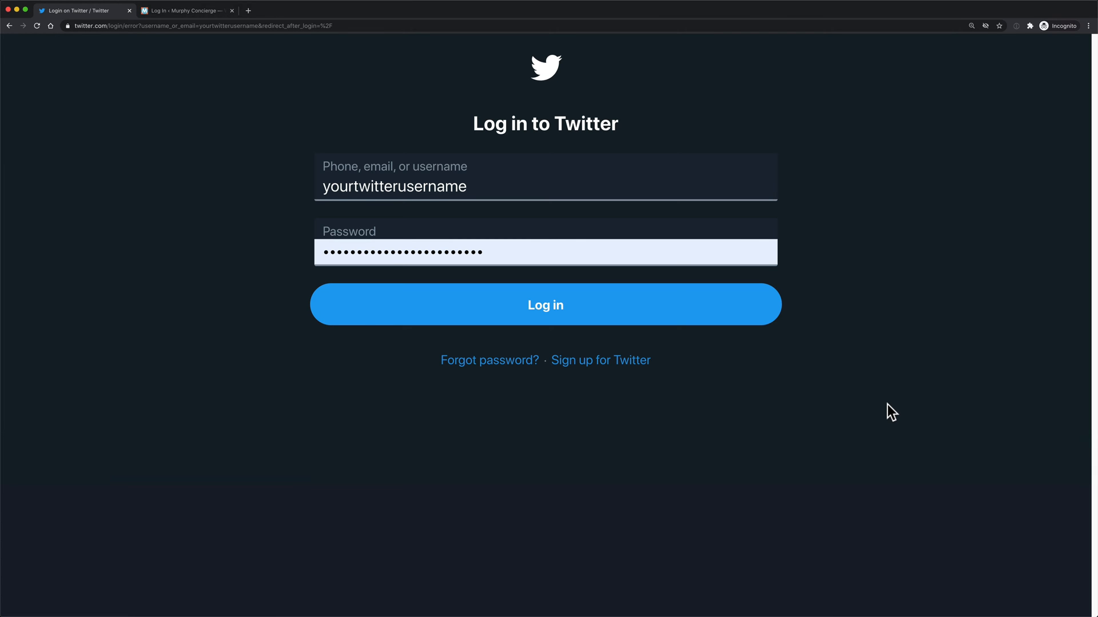
pyautogui.moveTo(586, 273)
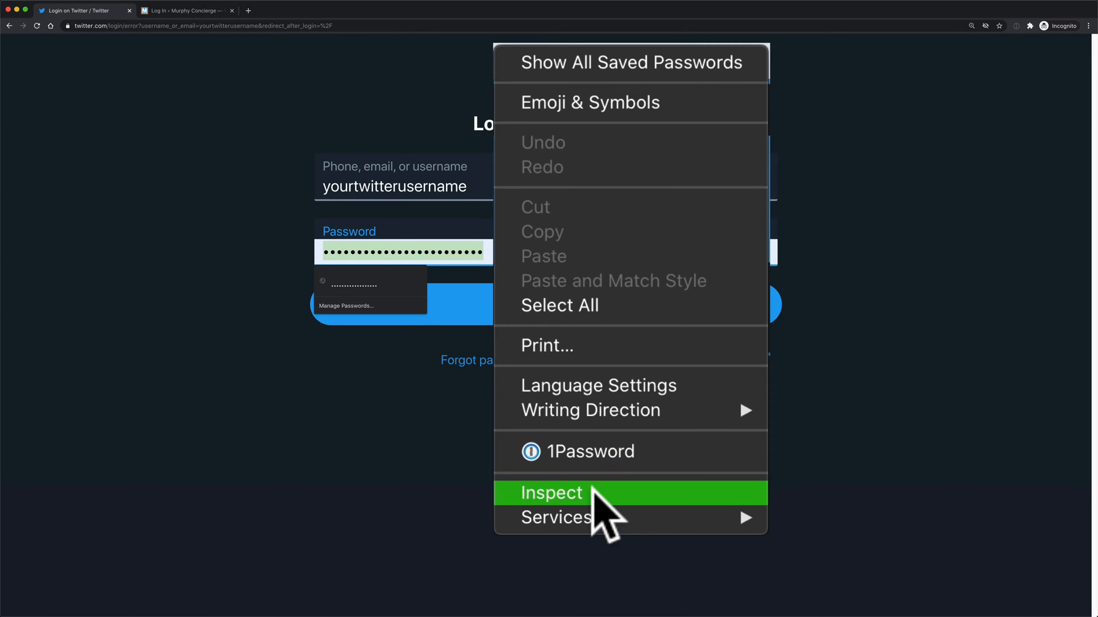
# Inspect the password field and locate its type="password" attribute in Elements.
pyautogui.click(551, 492)
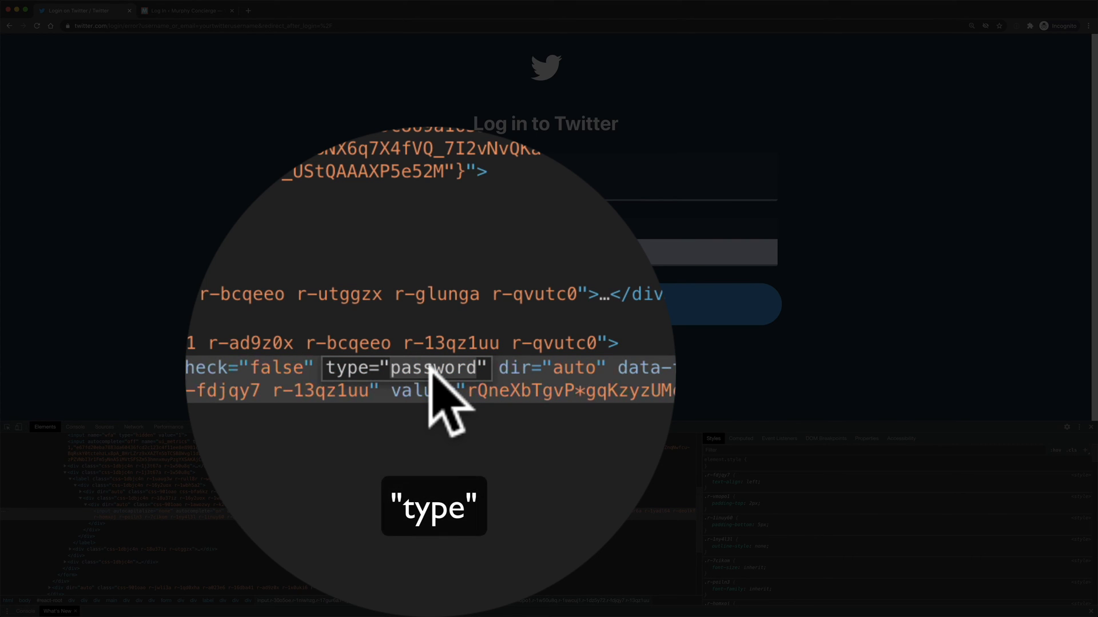
pyautogui.write('type')
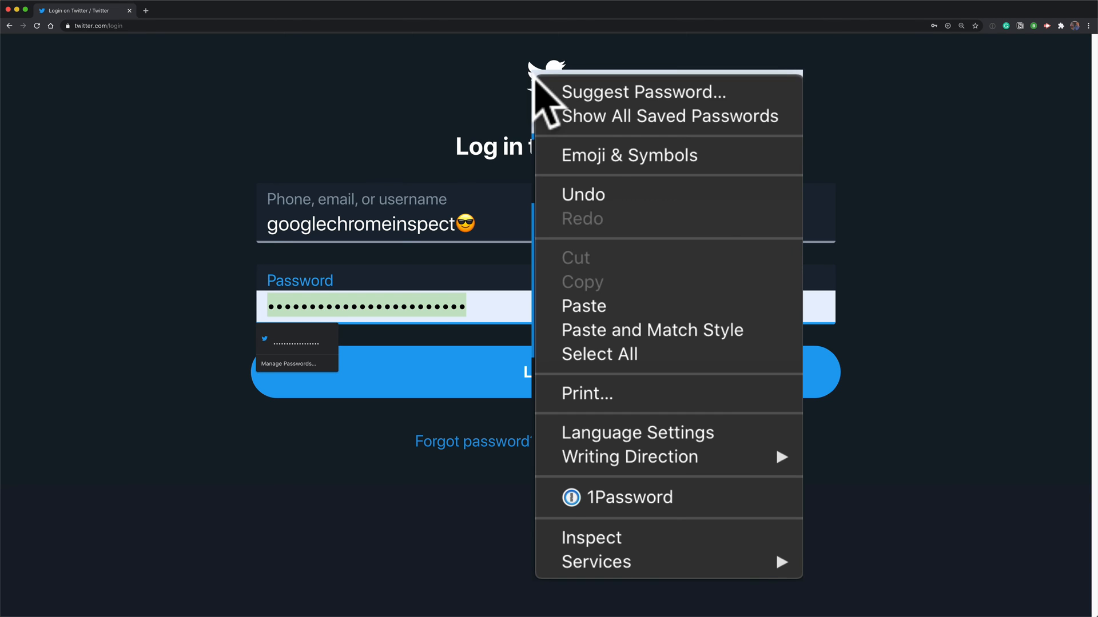
pyautogui.moveTo(710, 550)
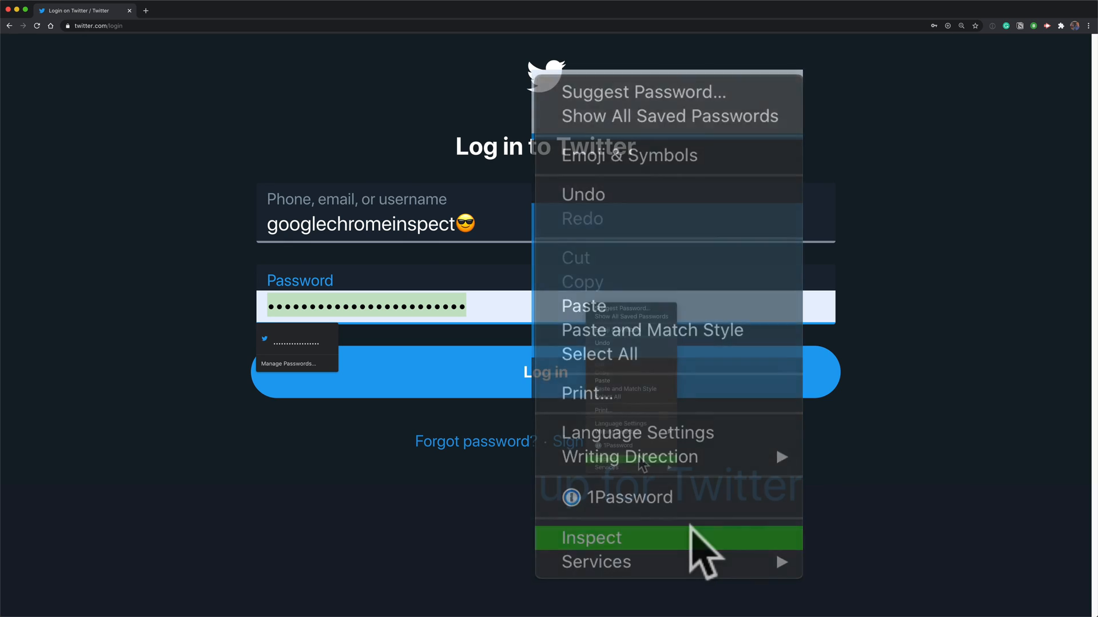
# Re-inspect the password input and overwrite its type attribute value with "type".
pyautogui.click(590, 538)
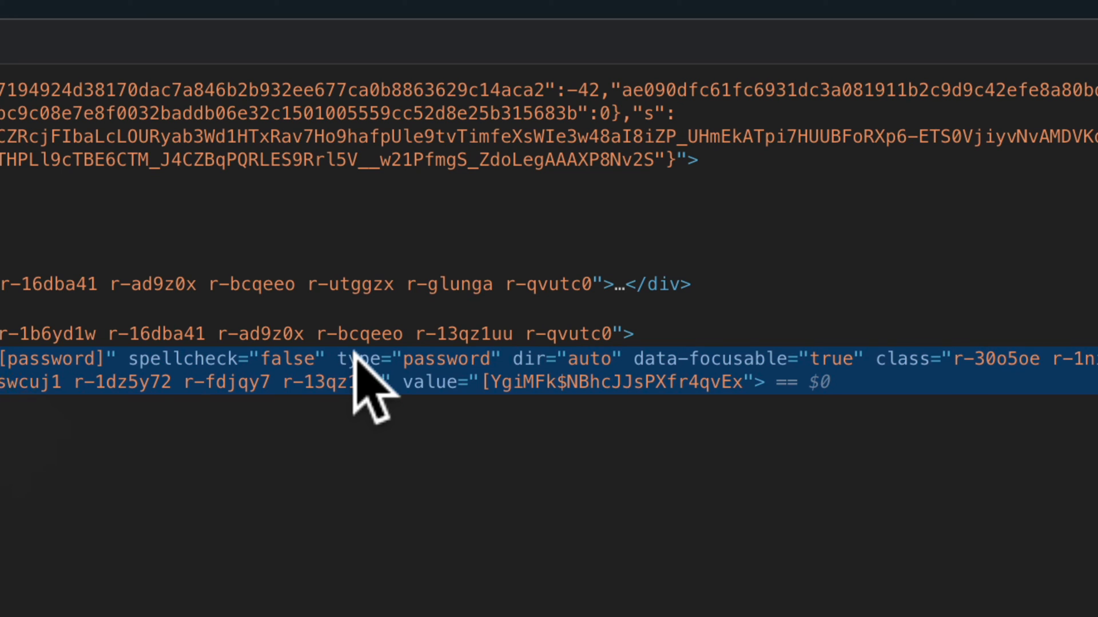
pyautogui.moveTo(469, 392)
pyautogui.write('t')
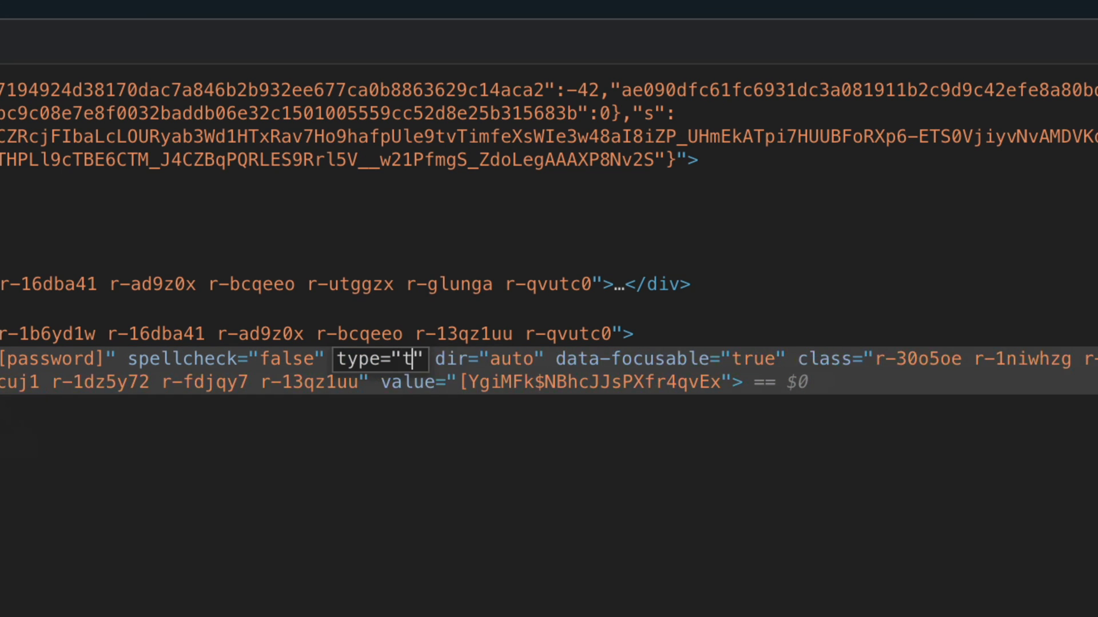
pyautogui.write('ype')
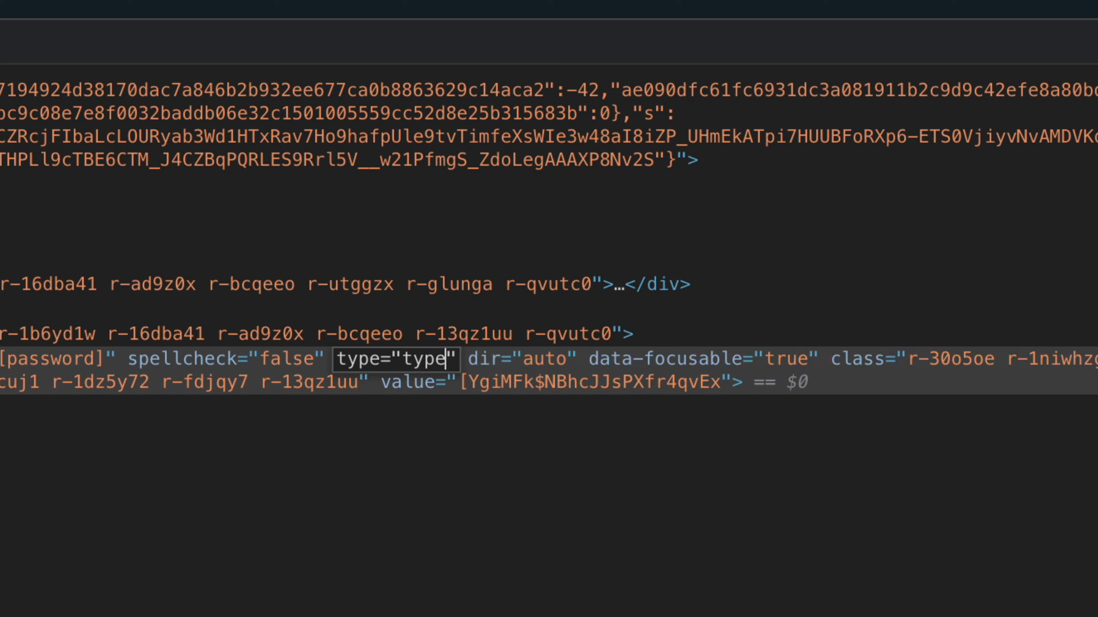